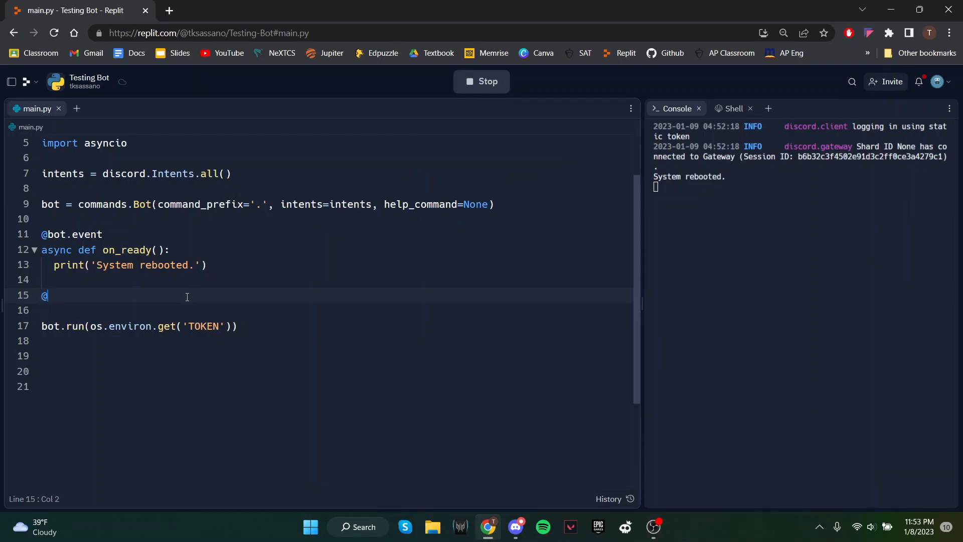
text(bot.command())
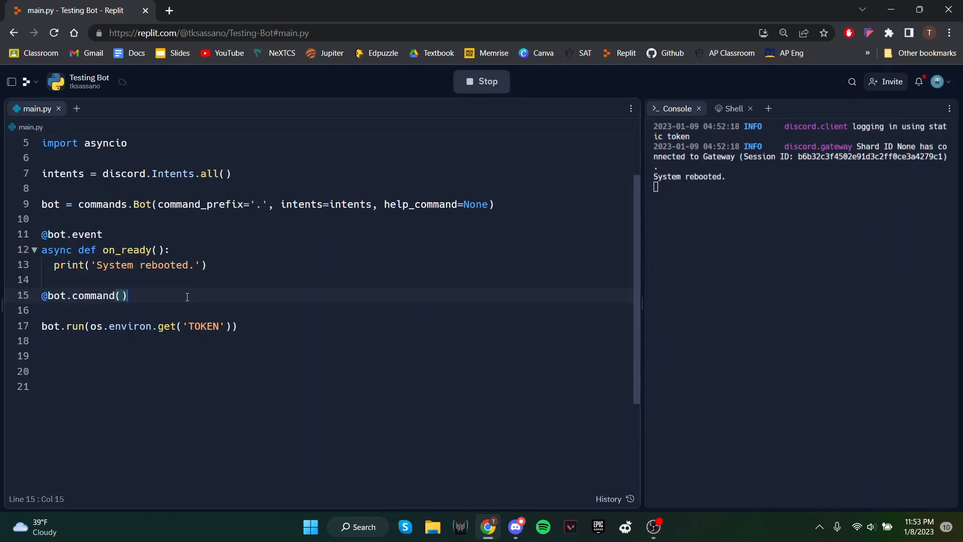
text(async def p)
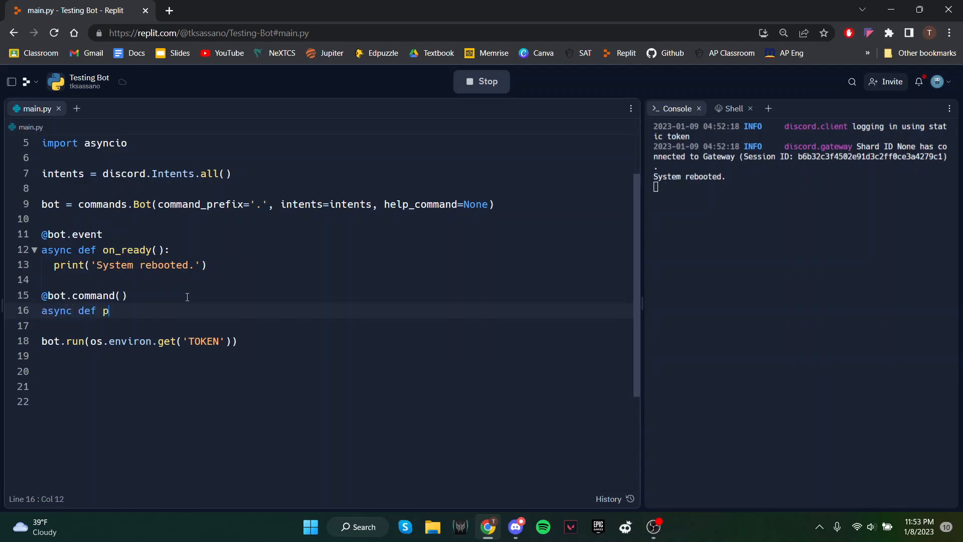
text(urge(ctx, amt)
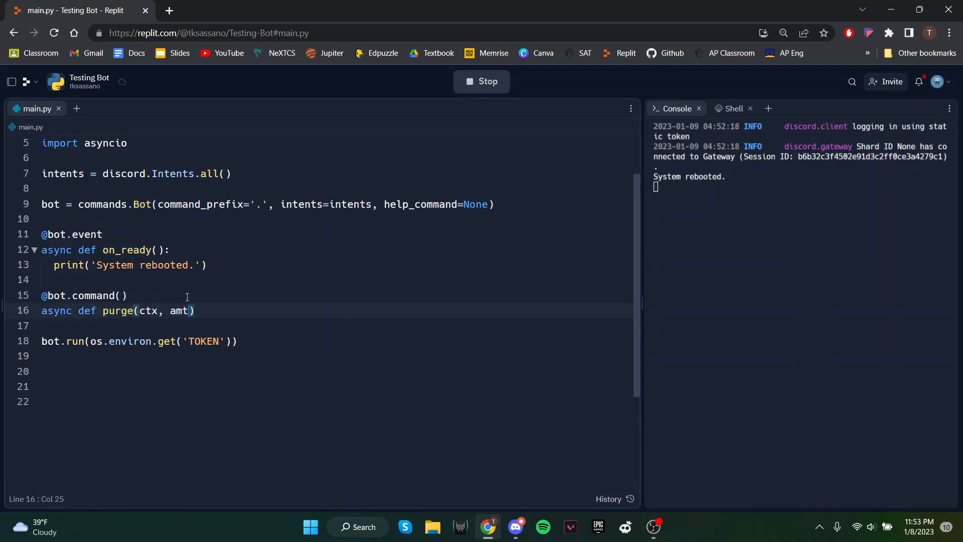
text(:)
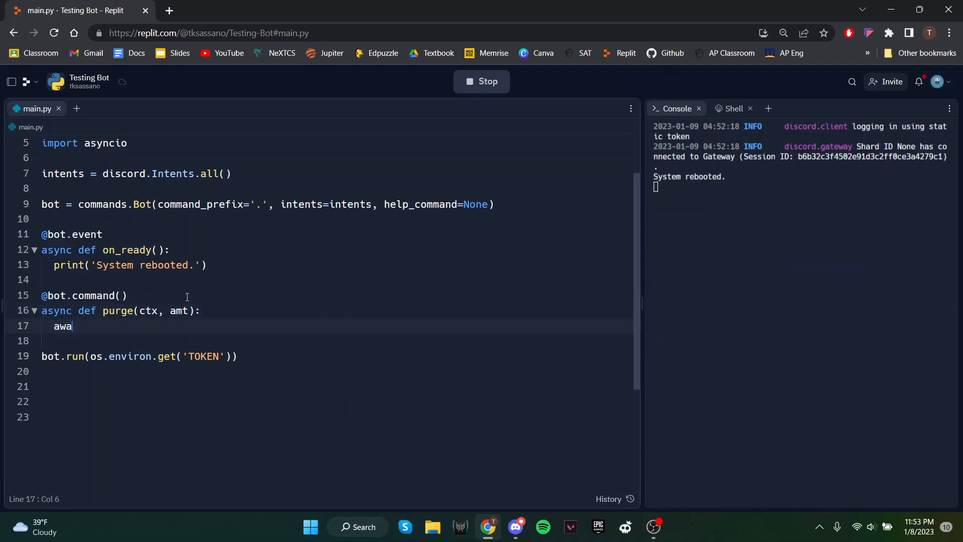
text(it ctx.chan)
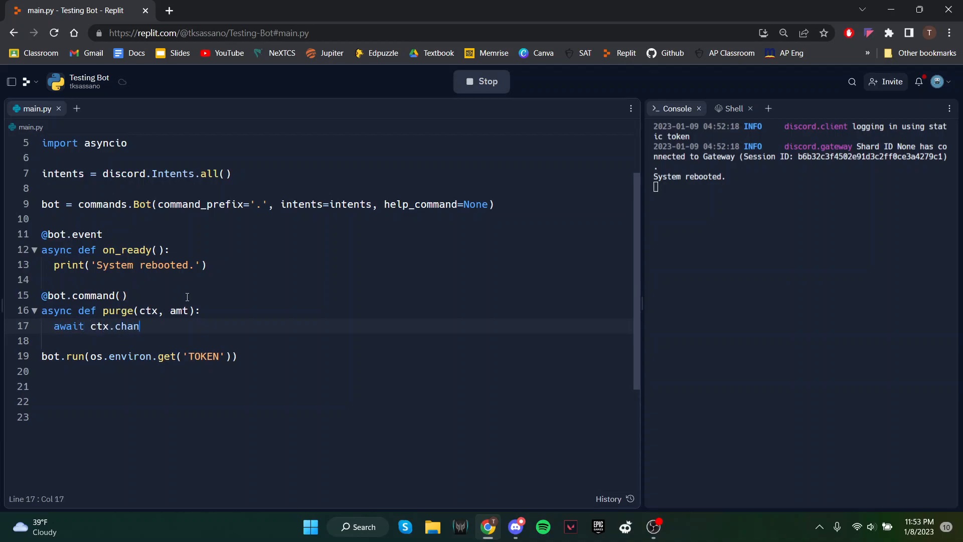
text(nel.purge(limit =)
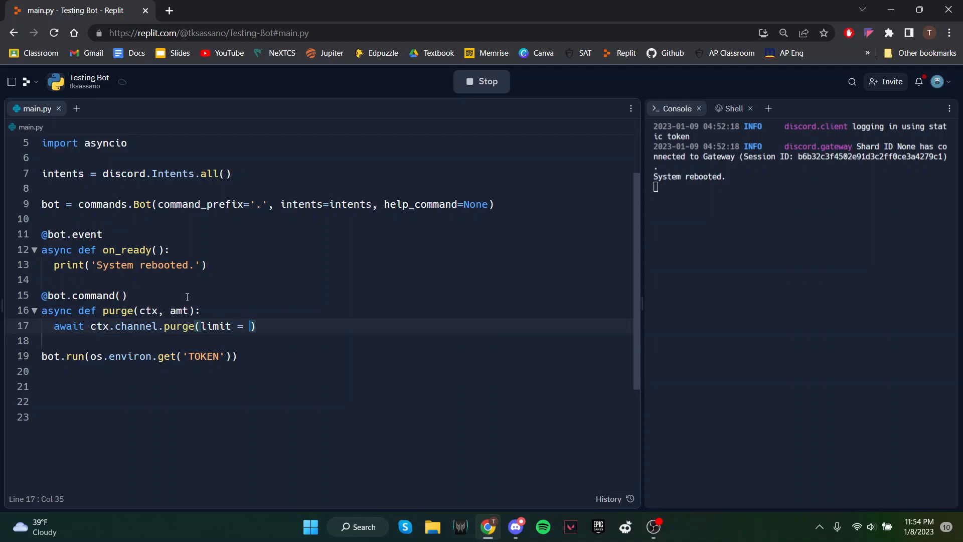
text(int(amt)
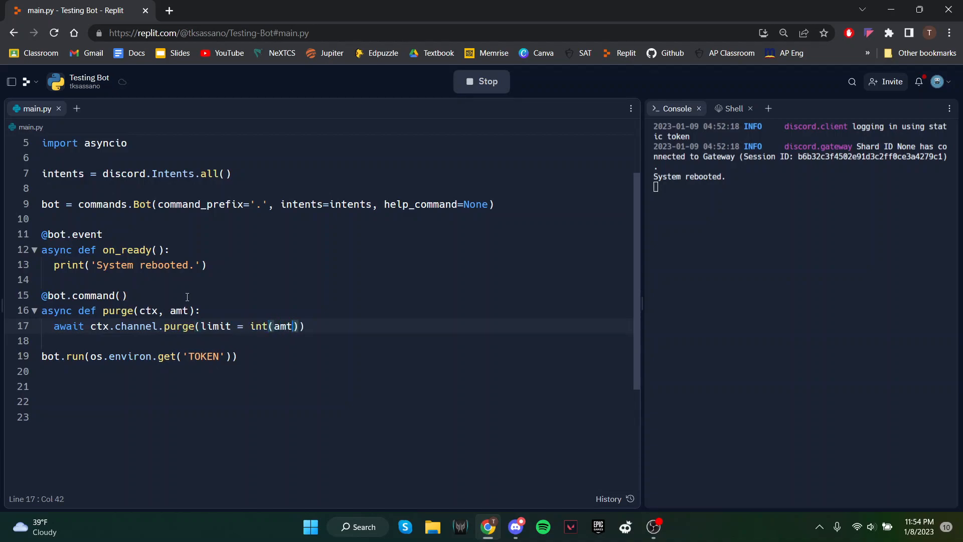
text(+ 1)
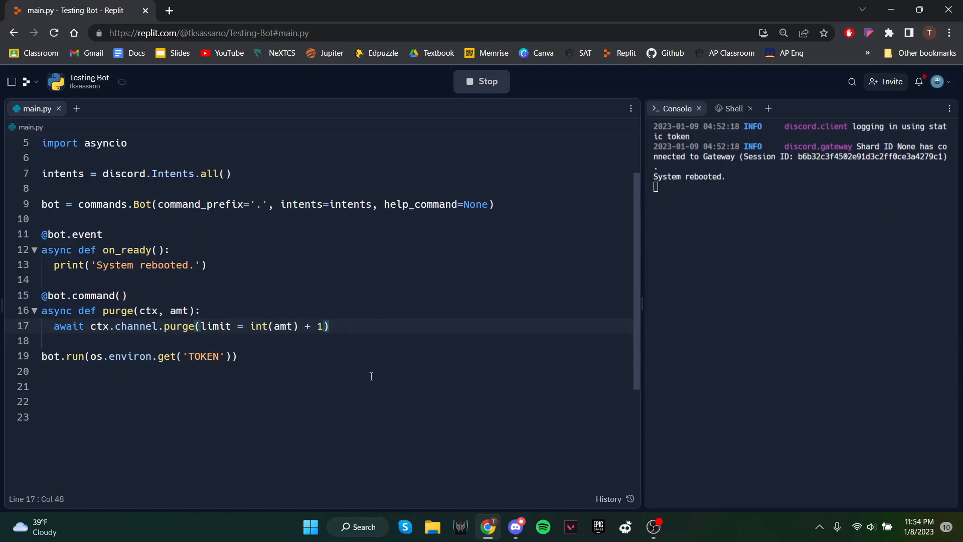
Send a 'Purged {amt} messages.' confirmation and store it in msg
key(enter)
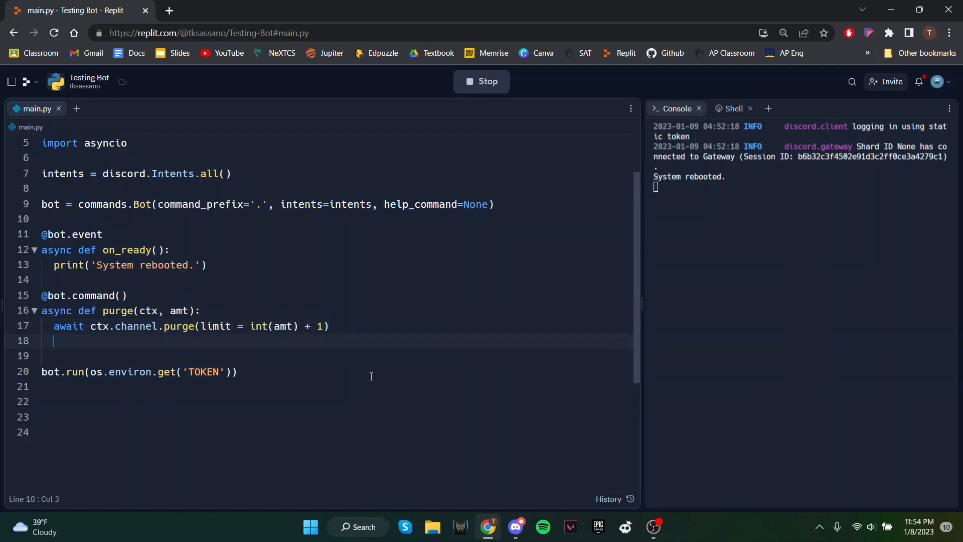
text(msg = await c)
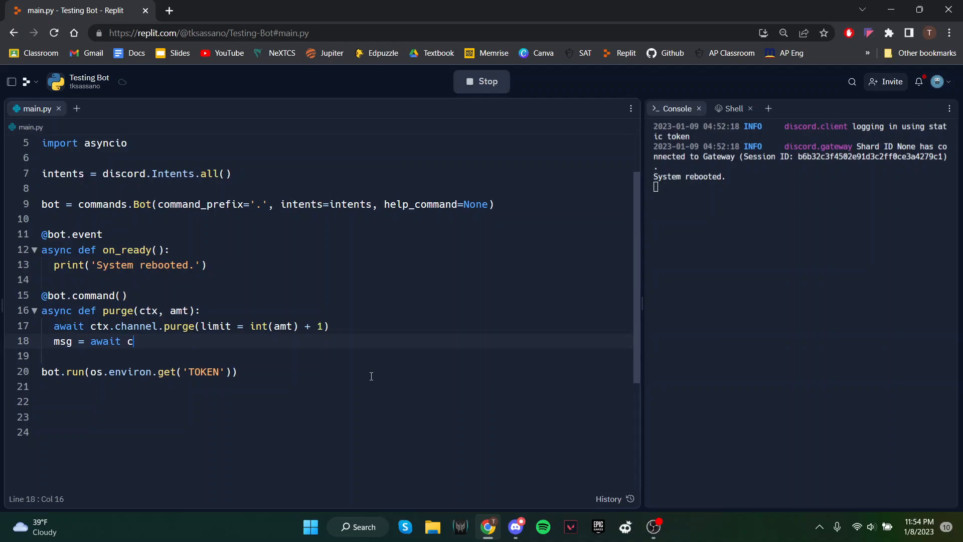
text(tx.e)
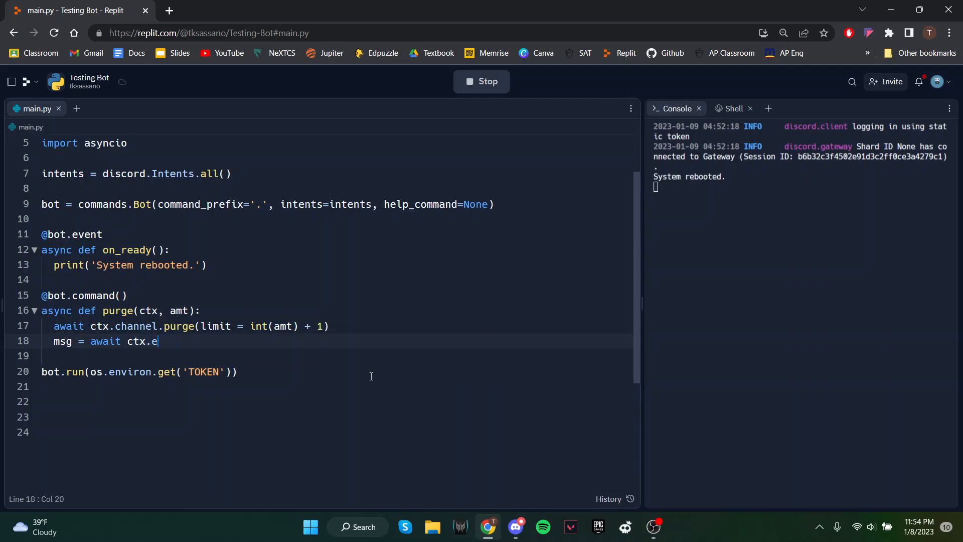
text(send(f""))
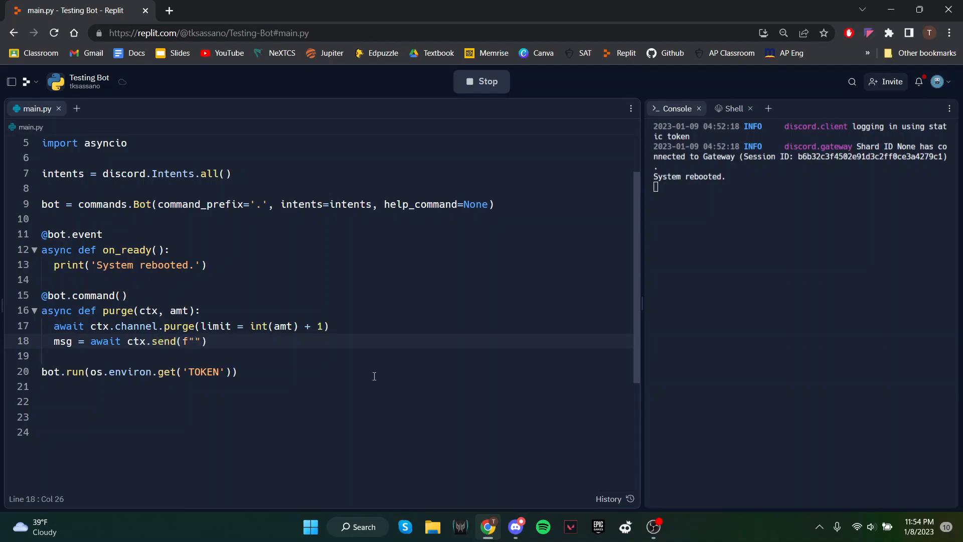
text(Purged {amt})
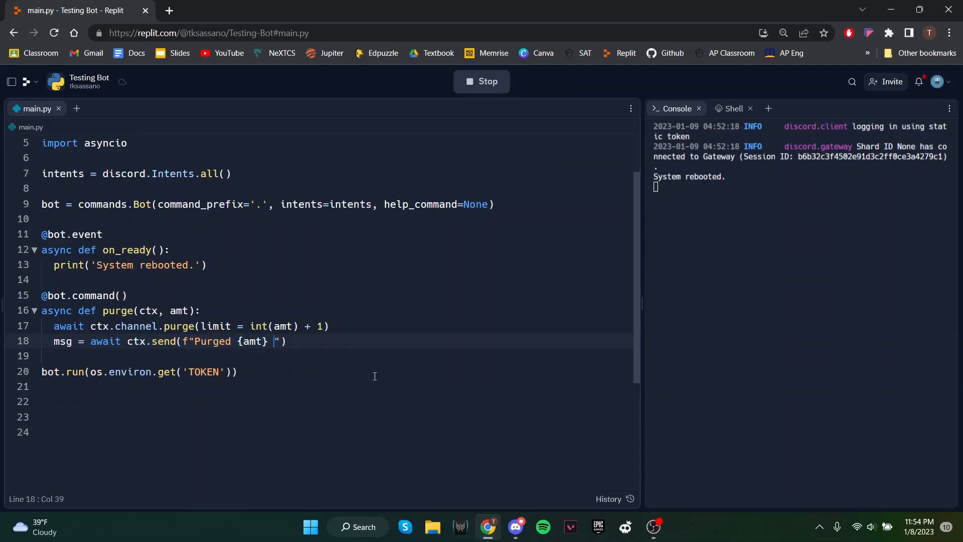
text(messages.)
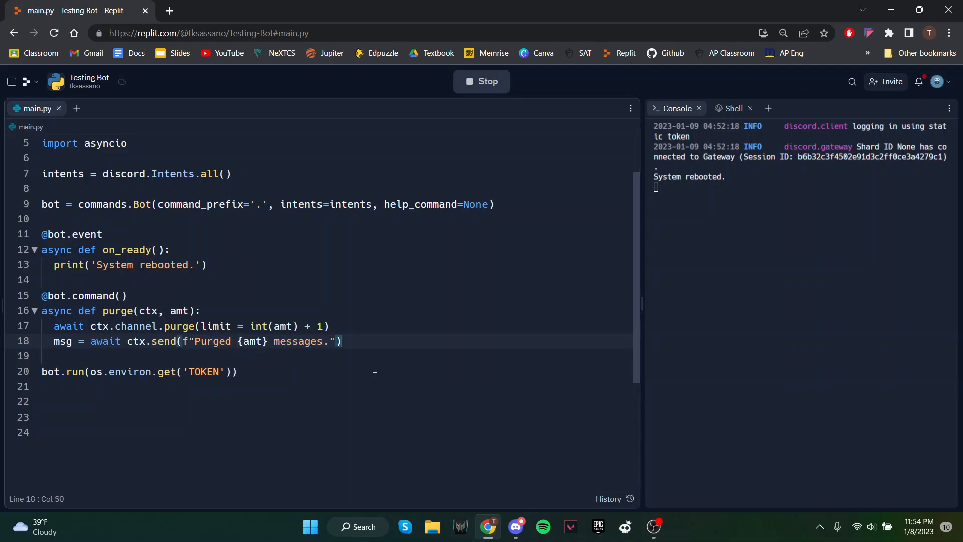
Wait with asyncio.sleep(3), then delete the confirmation via msg.delete()
text(await asyncio.sleep(3)
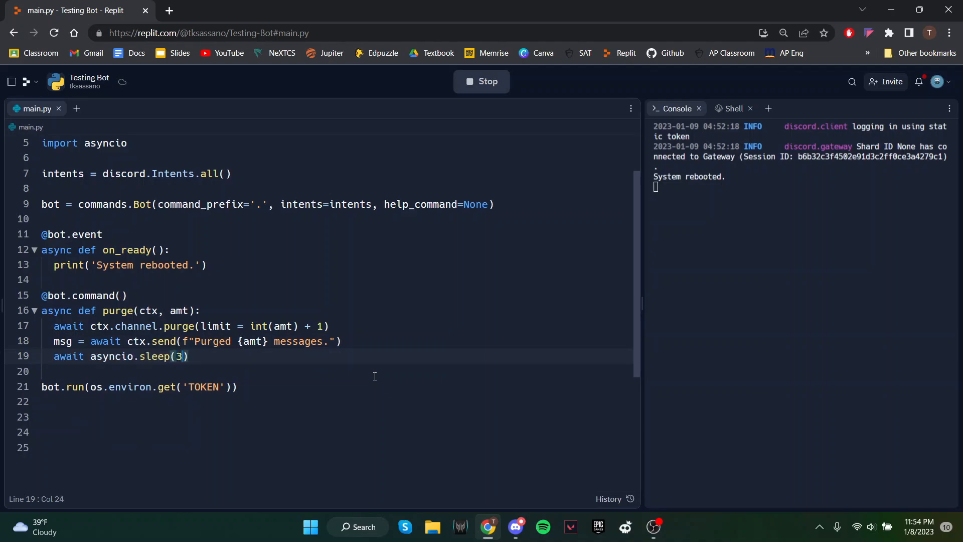
text(await)
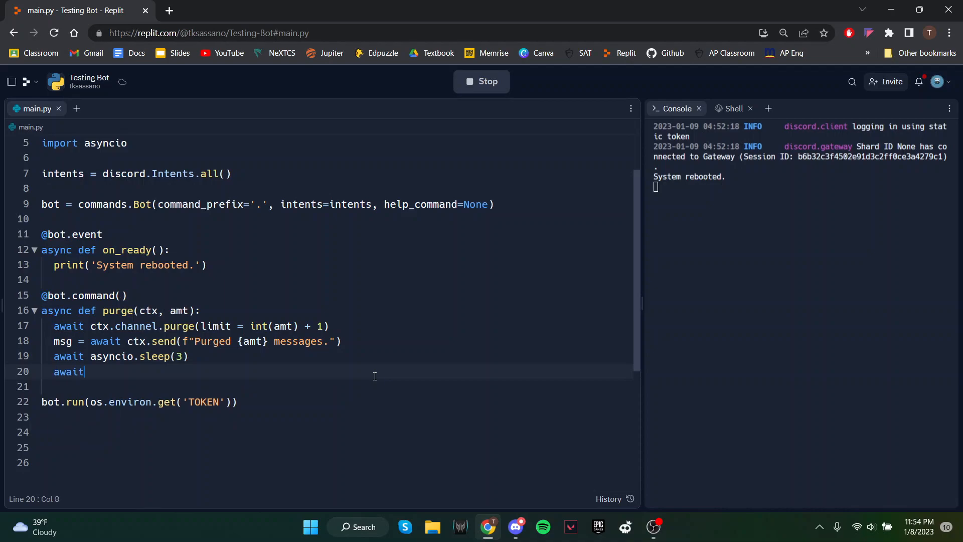
text(msg.delete())
text(2)
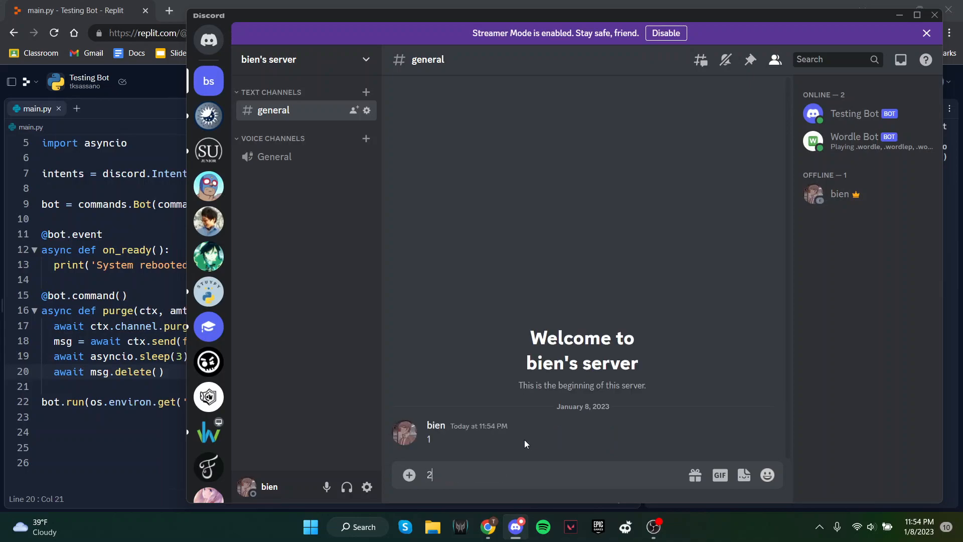
Post the numbered test messages in the Discord #general channel
key(Return)
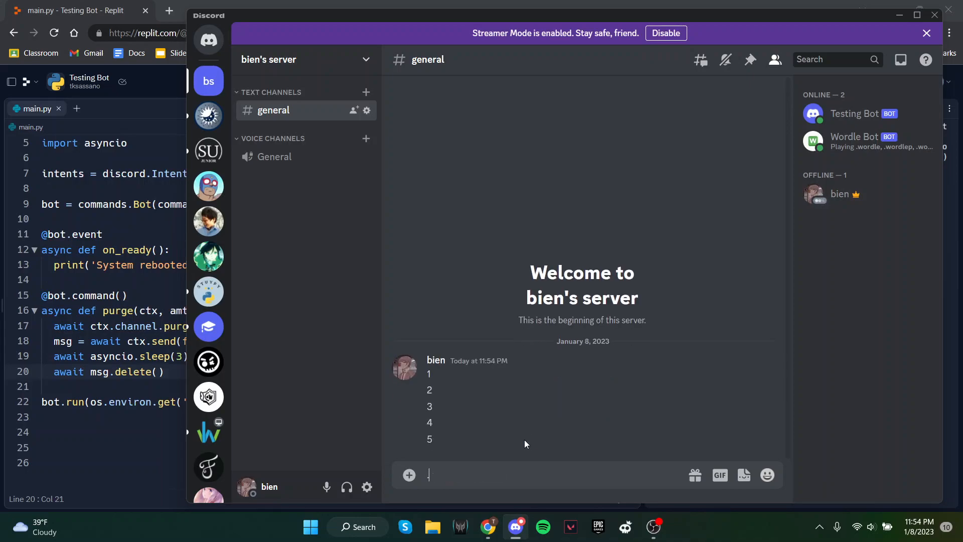